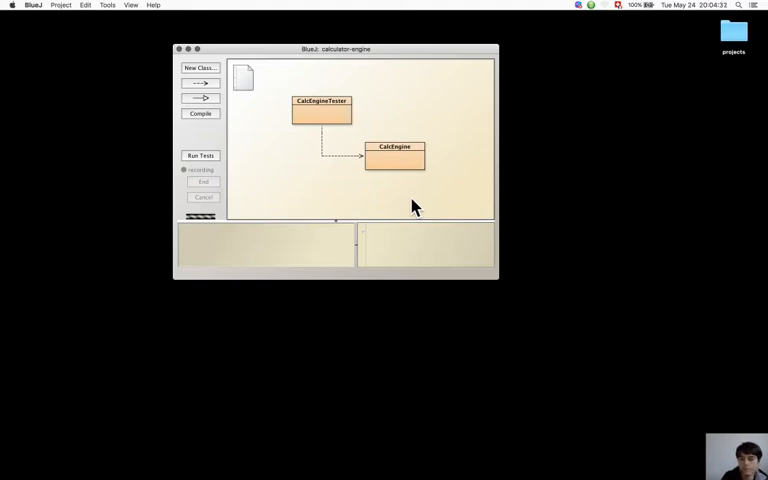
pyautogui.moveTo(394, 167)
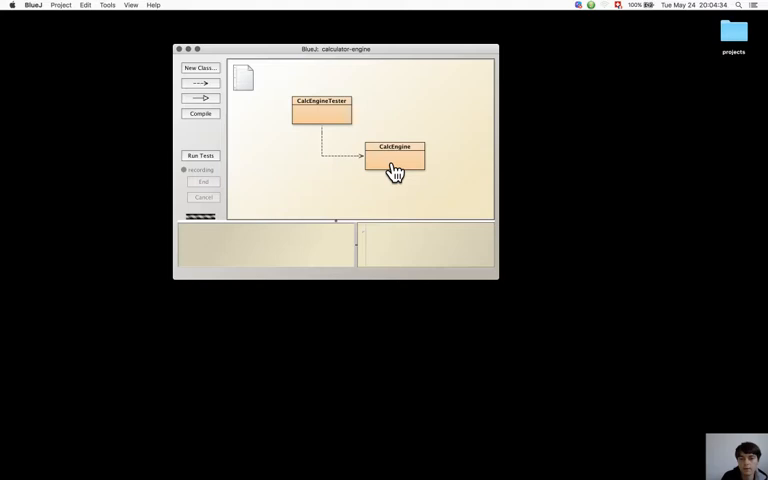
# Step: Put a breakpoint on engine.clear() in CalcEngineTester's testPlus and close the editor
pyautogui.rightClick(394, 160)
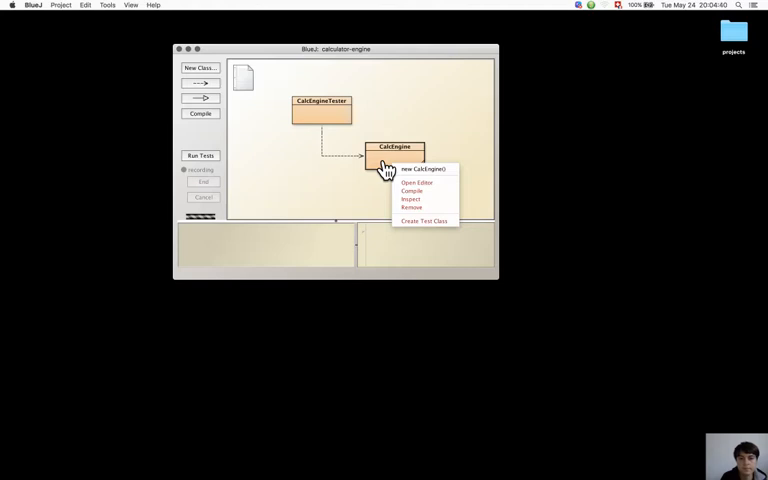
pyautogui.click(417, 182)
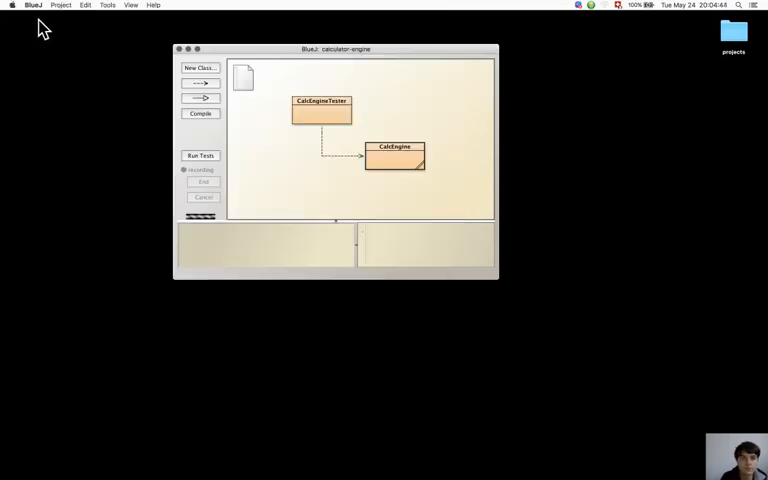
pyautogui.doubleClick(320, 110)
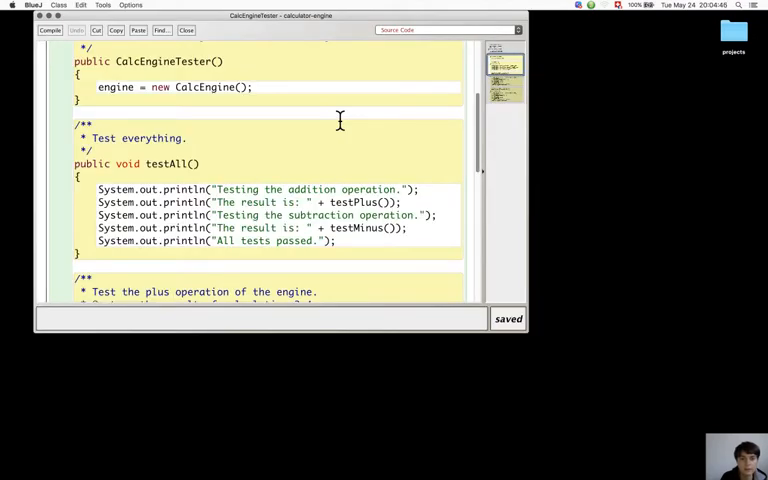
pyautogui.scroll(-3)
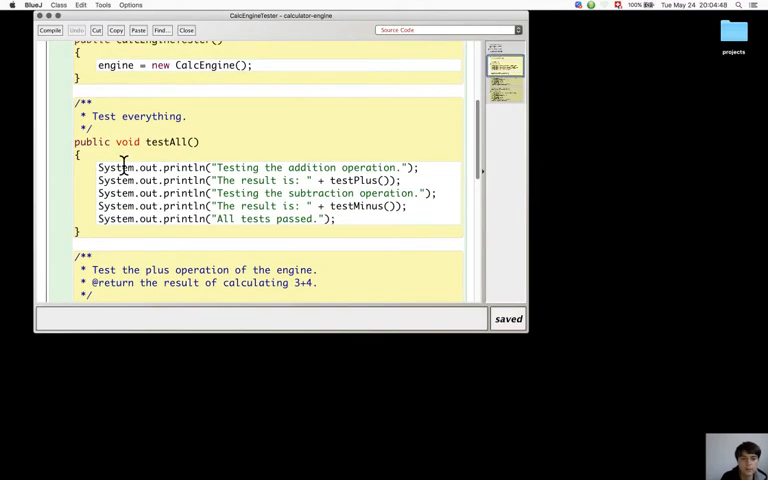
pyautogui.scroll(-3)
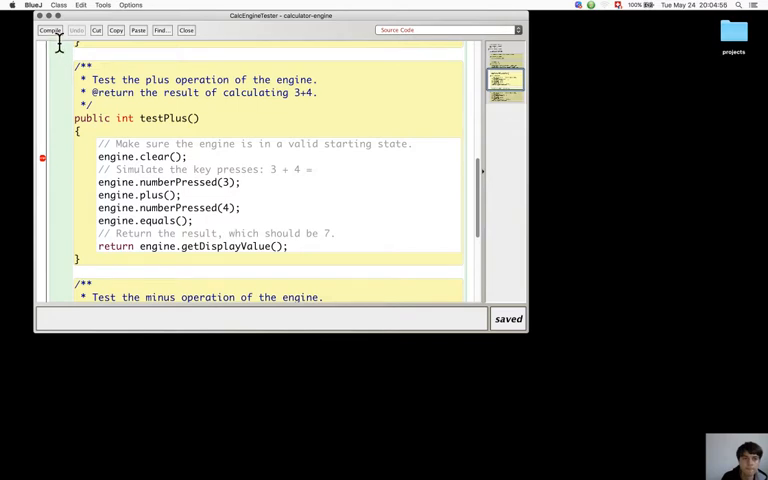
pyautogui.click(186, 30)
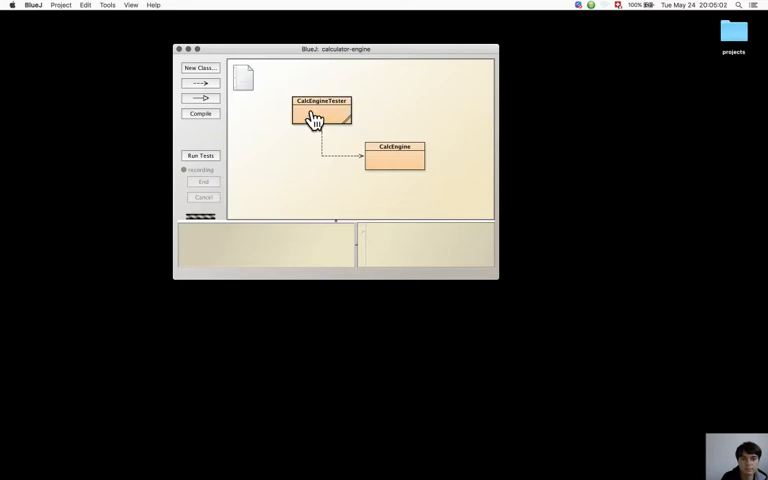
# Step: Create a new CalcEngineTester object from the class's context menu
pyautogui.rightClick(320, 112)
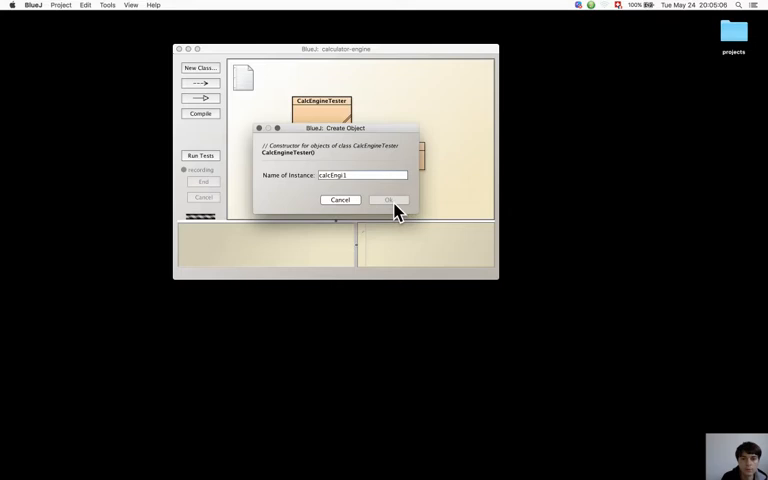
pyautogui.click(388, 200)
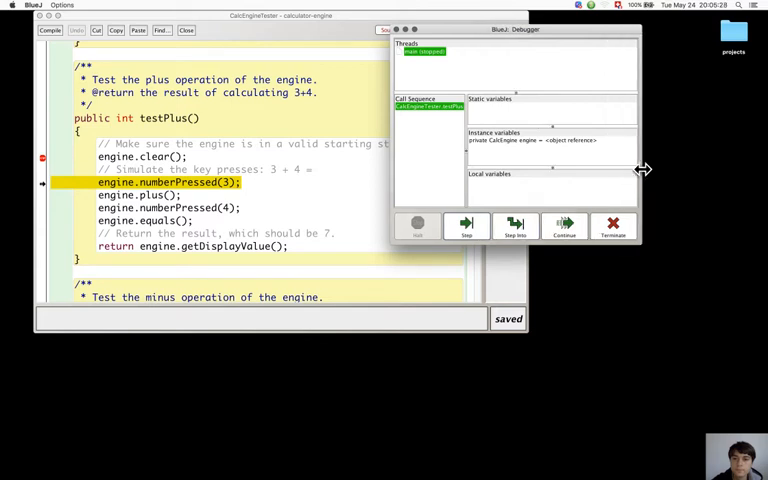
# Step: Step over numberPressed(3) and plus(), then step into numberPressed(4)
pyautogui.click(466, 222)
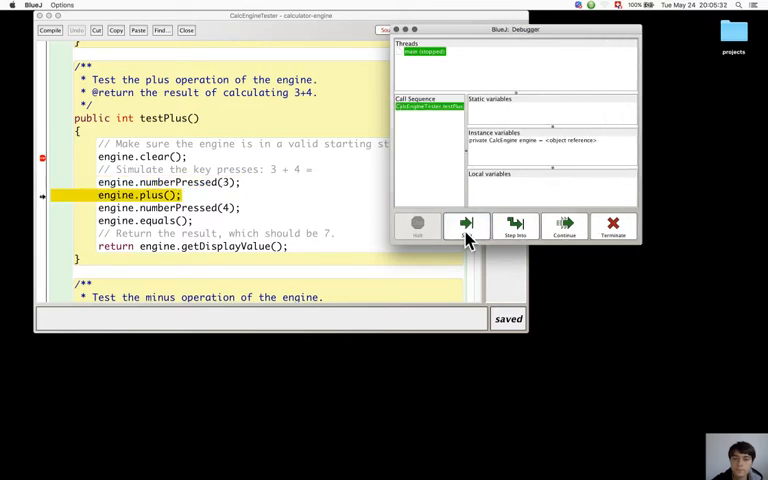
pyautogui.click(465, 222)
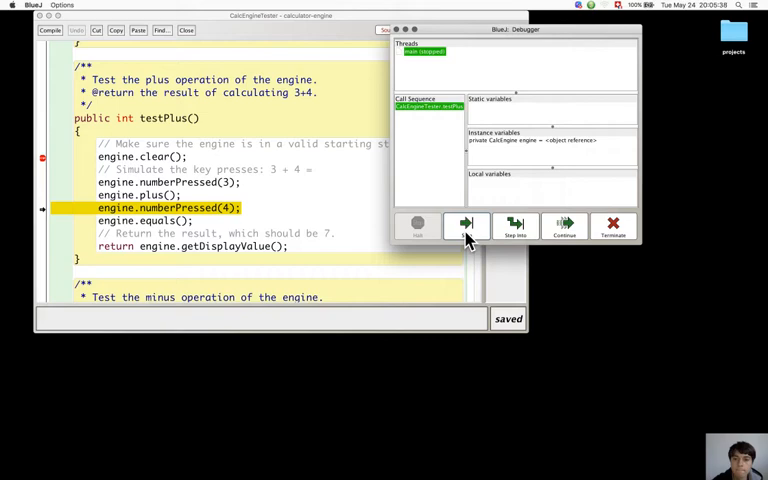
pyautogui.click(516, 225)
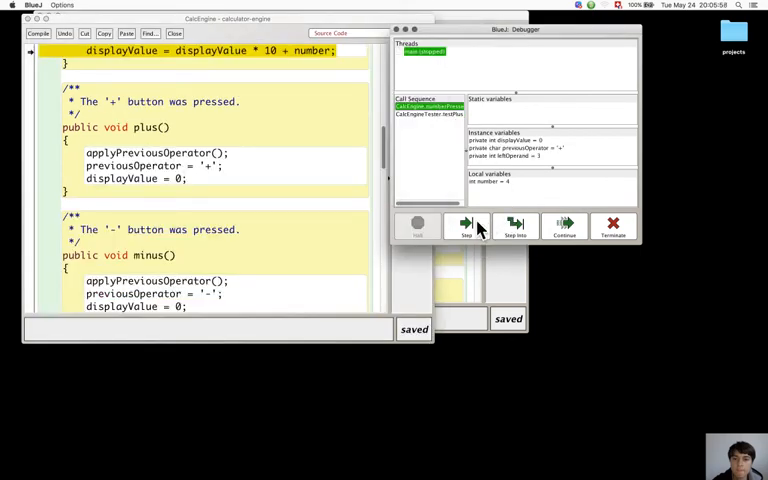
# Step: Finish numberPressed(4), return to testPlus, and step into equals()
pyautogui.click(465, 224)
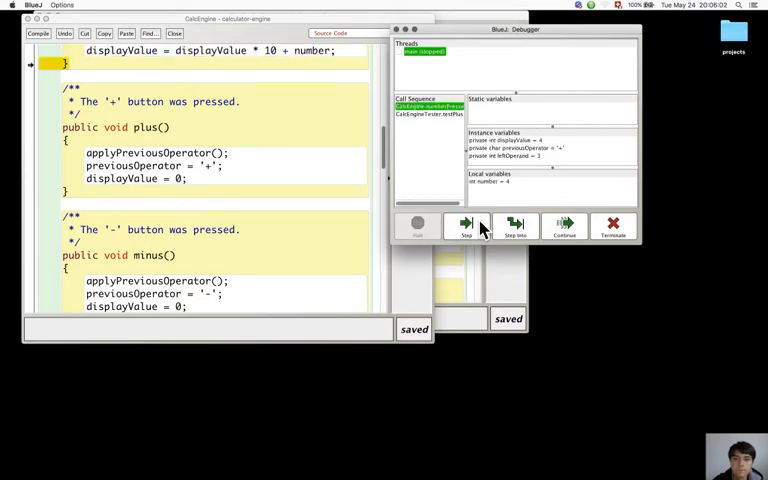
pyautogui.click(466, 222)
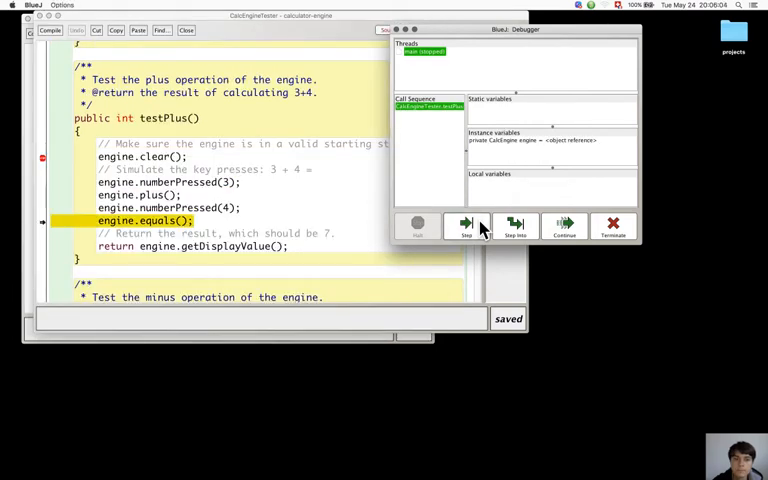
pyautogui.click(515, 222)
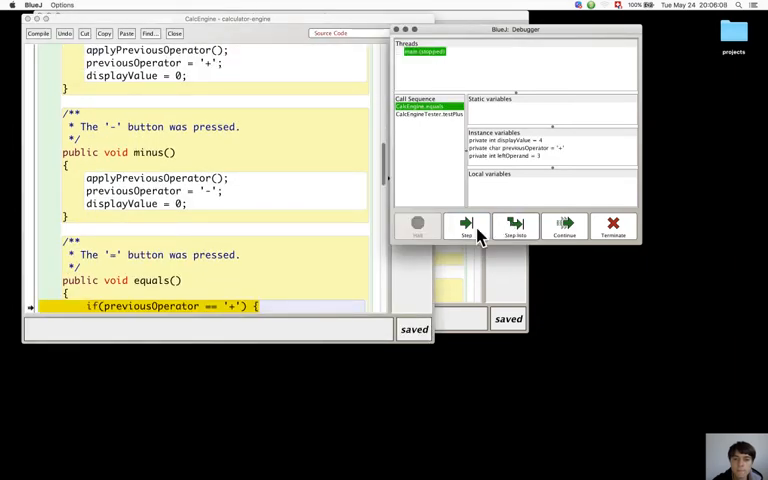
# Step: Step through equals() so displayValue becomes 7, then run testPlus's return line
pyautogui.click(466, 225)
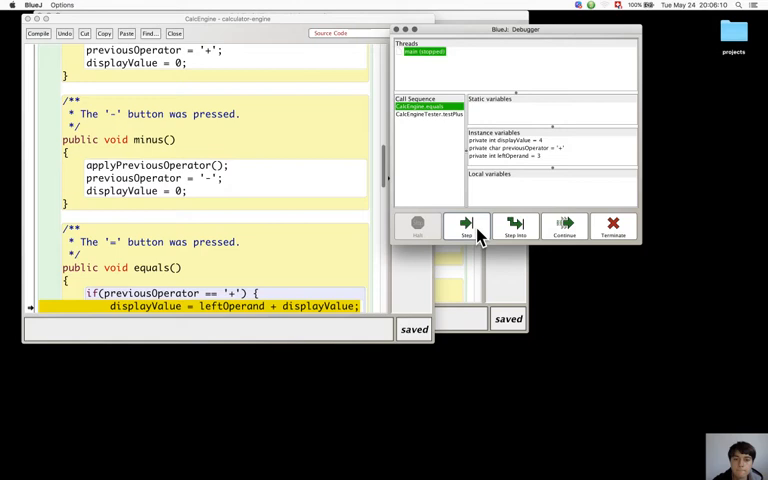
pyautogui.click(465, 222)
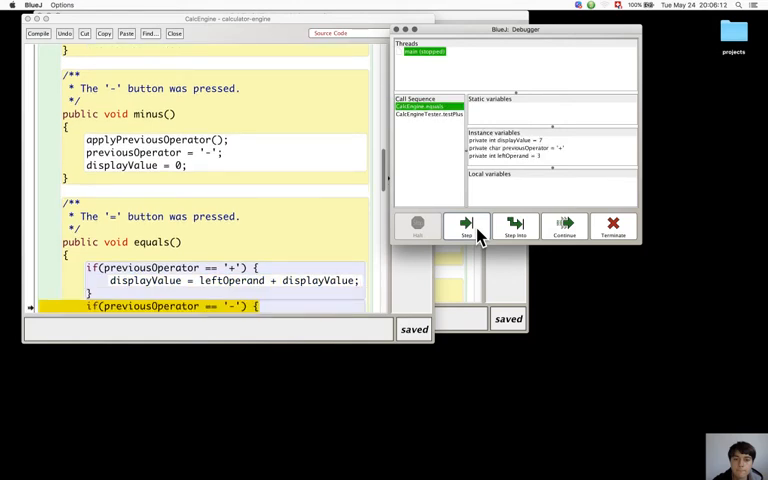
pyautogui.click(465, 227)
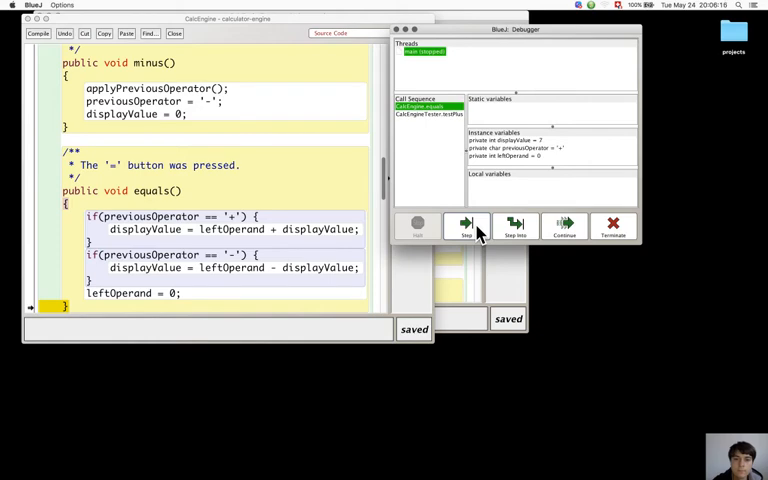
pyautogui.click(465, 222)
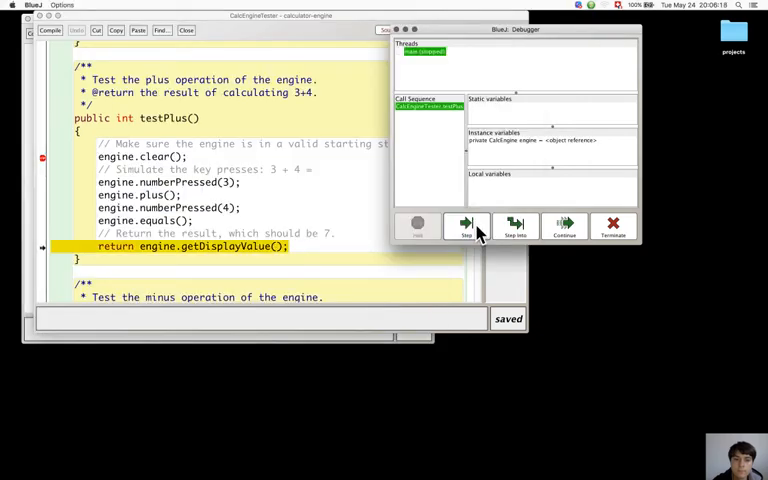
pyautogui.click(564, 223)
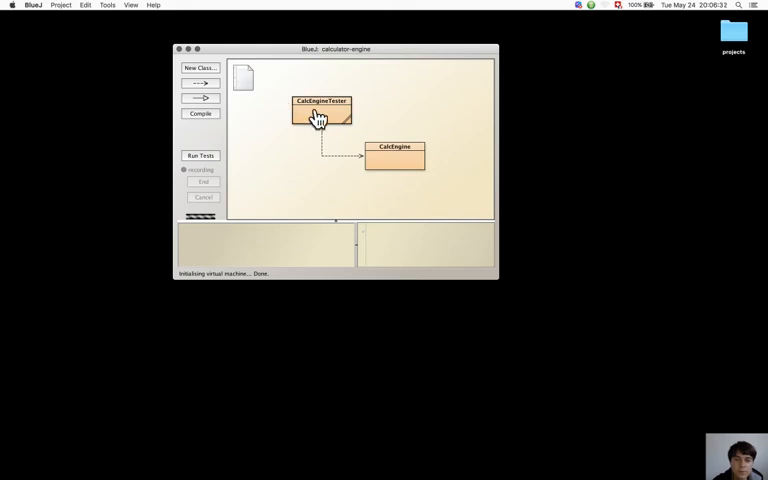
# Step: Create another CalcEngineTester instance, accepting the default instance name
pyautogui.rightClick(320, 112)
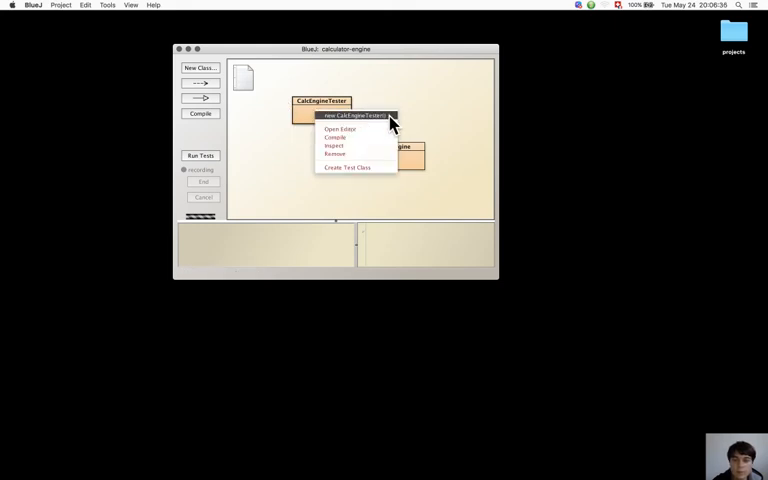
pyautogui.click(355, 116)
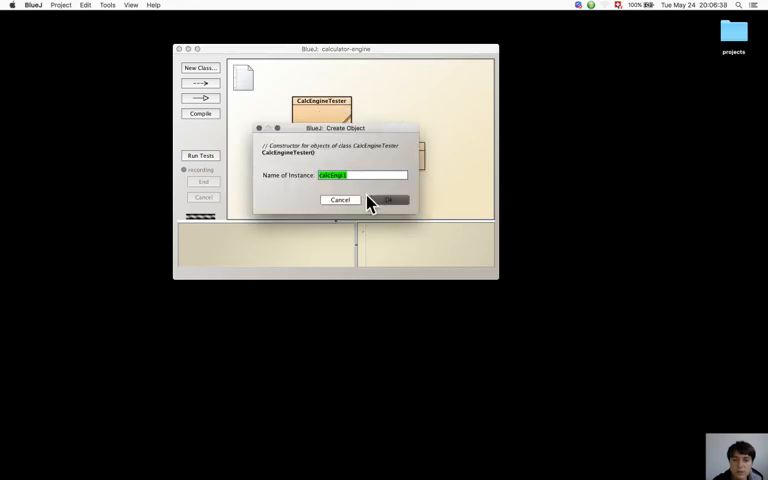
pyautogui.click(388, 200)
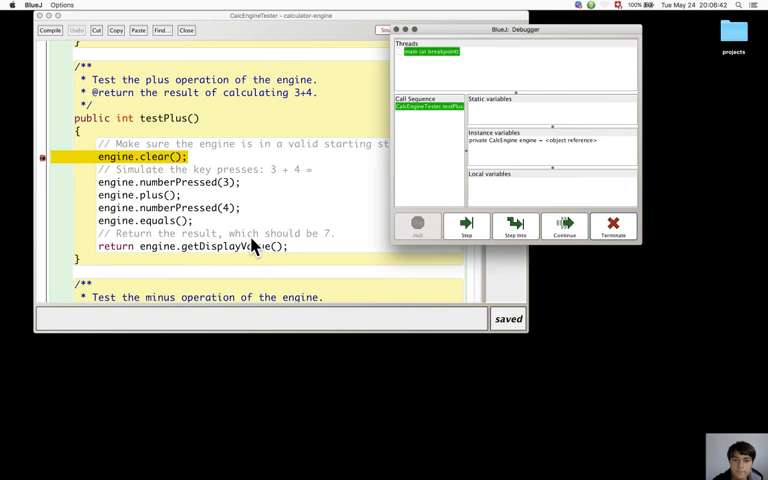
# Step: Step into CalcEngine.plus() and step to its end, showing leftOperand 3 and displayValue 0
pyautogui.click(465, 225)
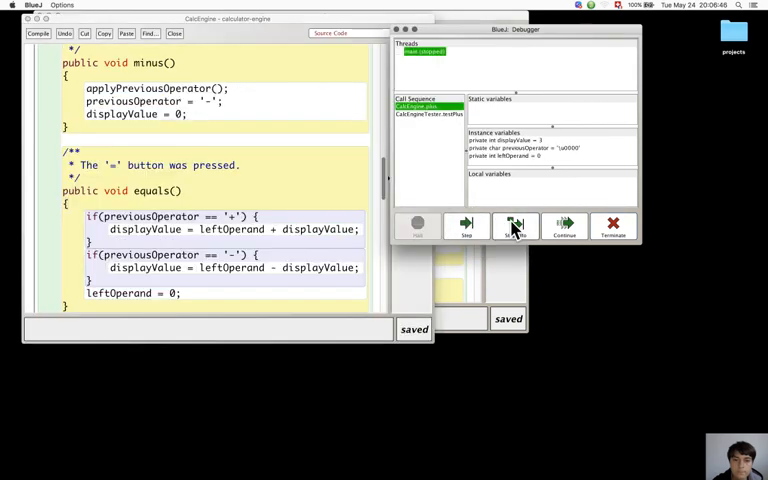
pyautogui.click(515, 223)
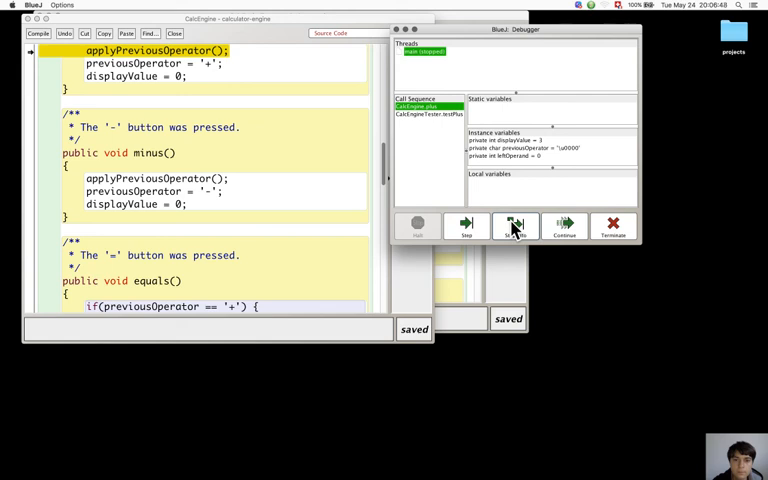
pyautogui.click(516, 223)
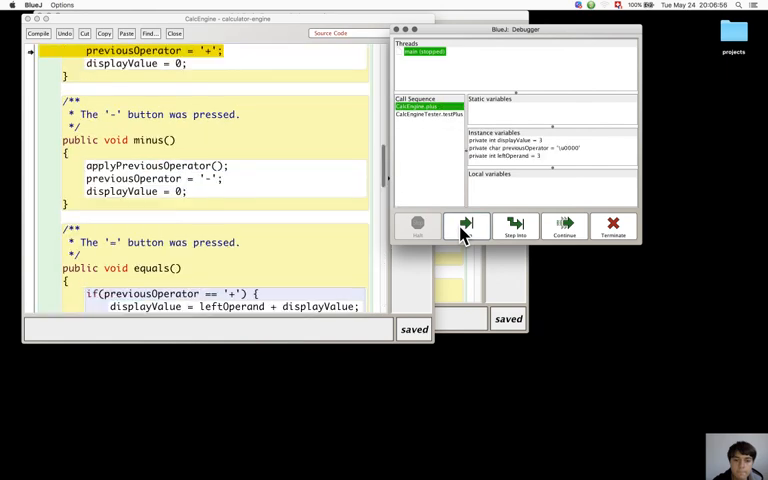
pyautogui.click(465, 222)
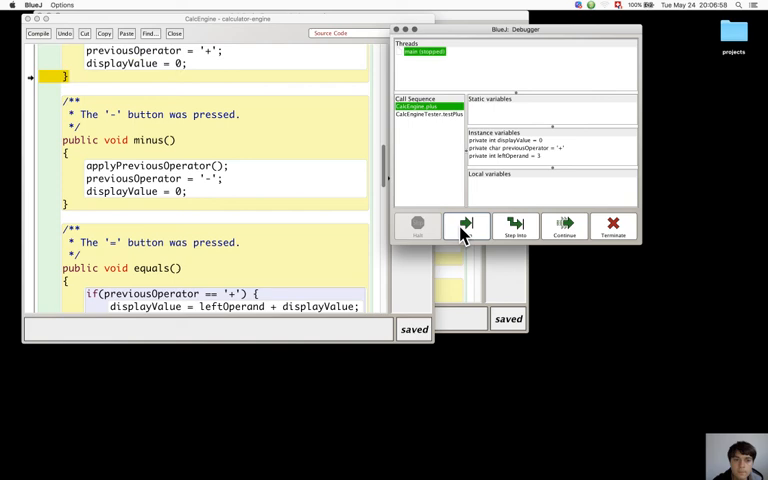